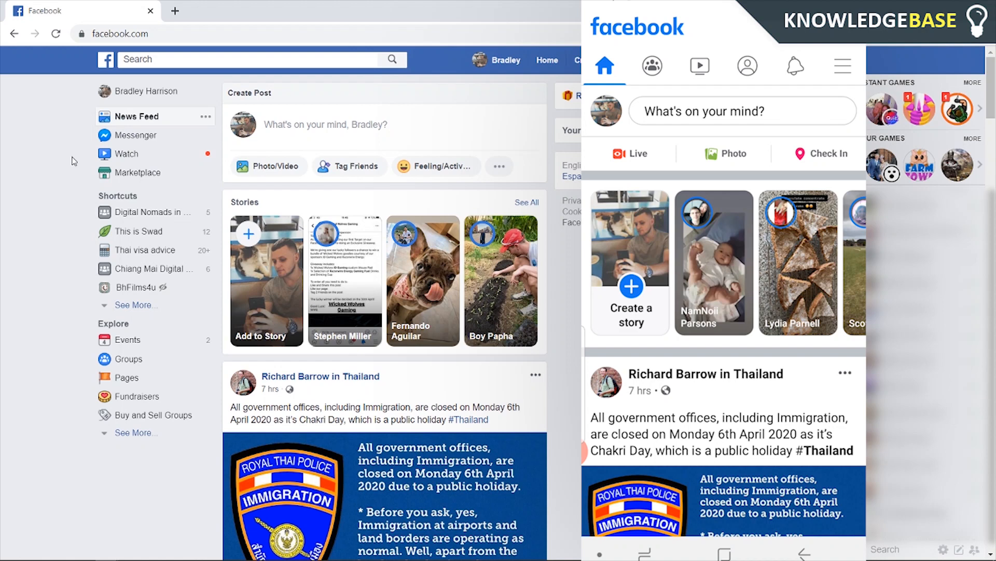
pyautogui.moveTo(380, 350)
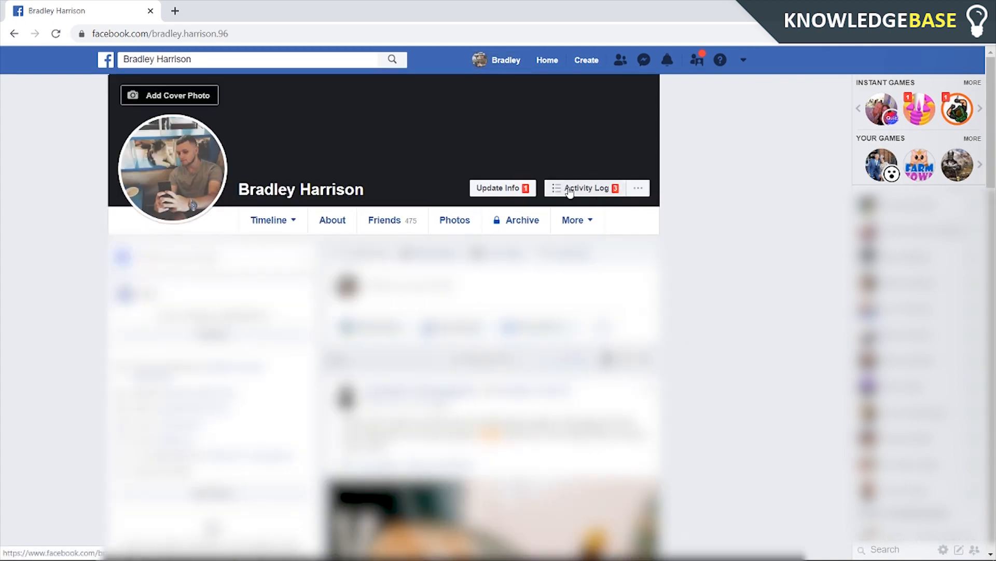
# Open the profile's Activity Log and filter it to Likes and Reactions, showing April 2020
pyautogui.click(585, 188)
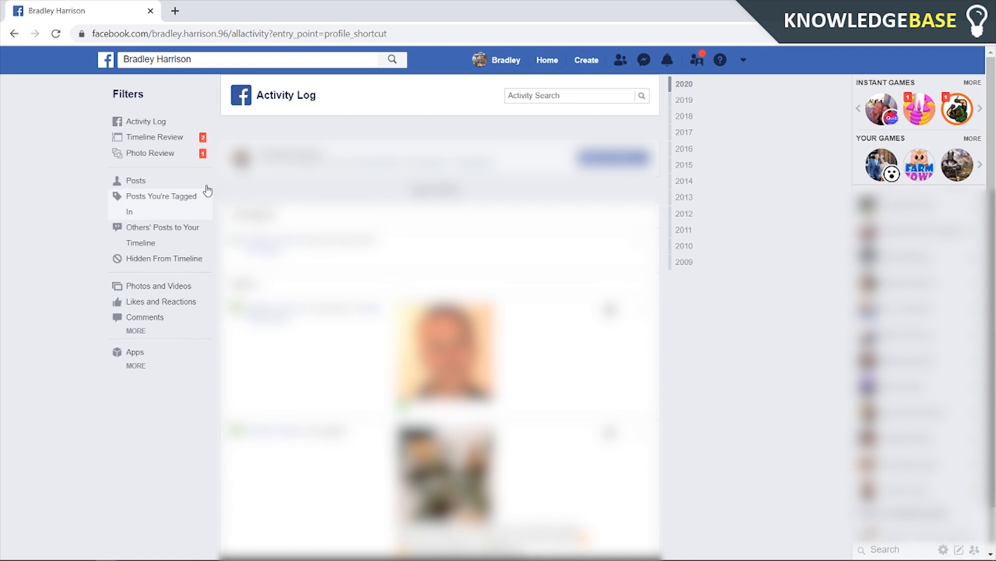
pyautogui.click(161, 301)
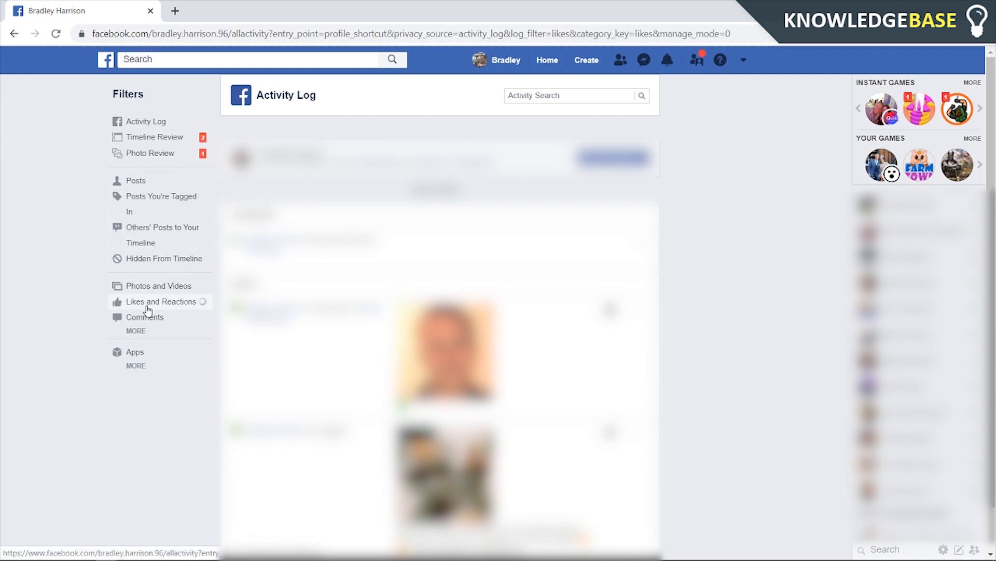
pyautogui.click(161, 301)
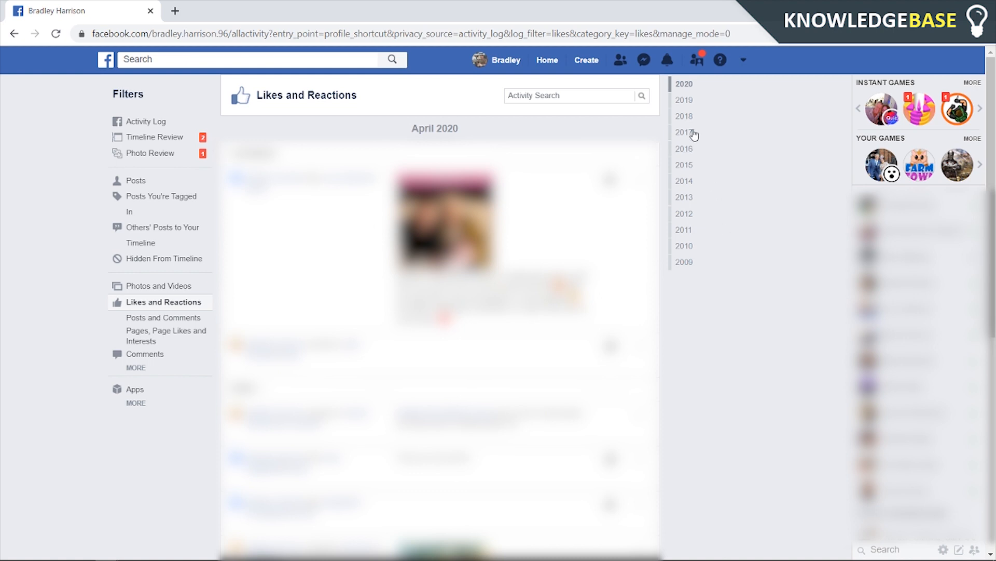
pyautogui.moveTo(470, 135)
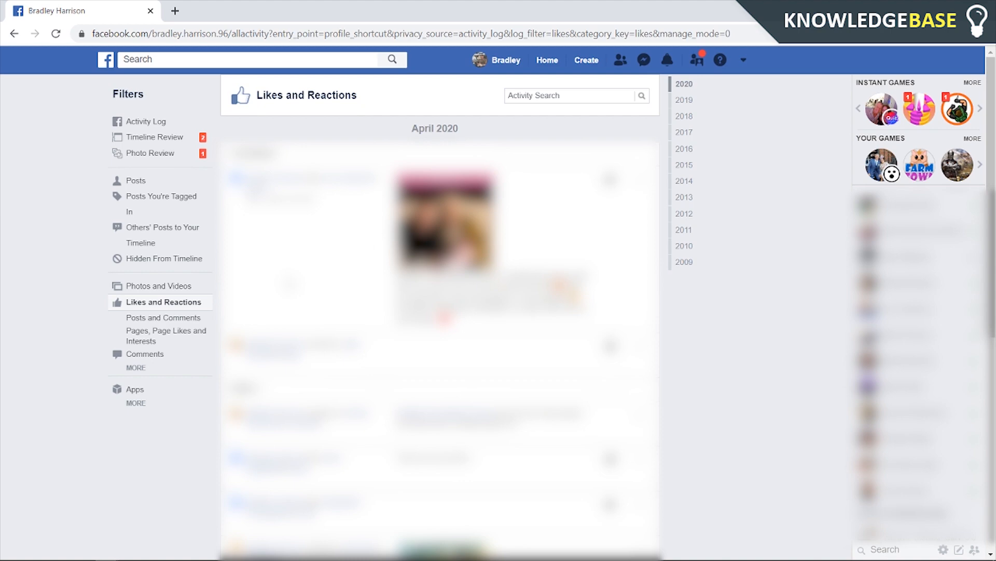
pyautogui.moveTo(660, 327)
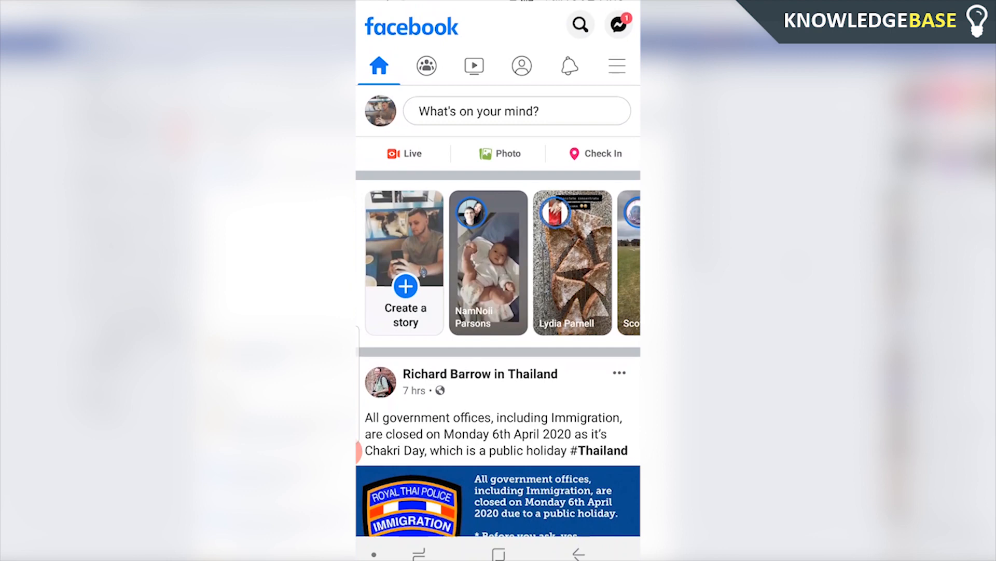
# Search for 'activity log' in the mobile app and open the Activity log shortcut
pyautogui.click(579, 25)
pyautogui.write('activity log')
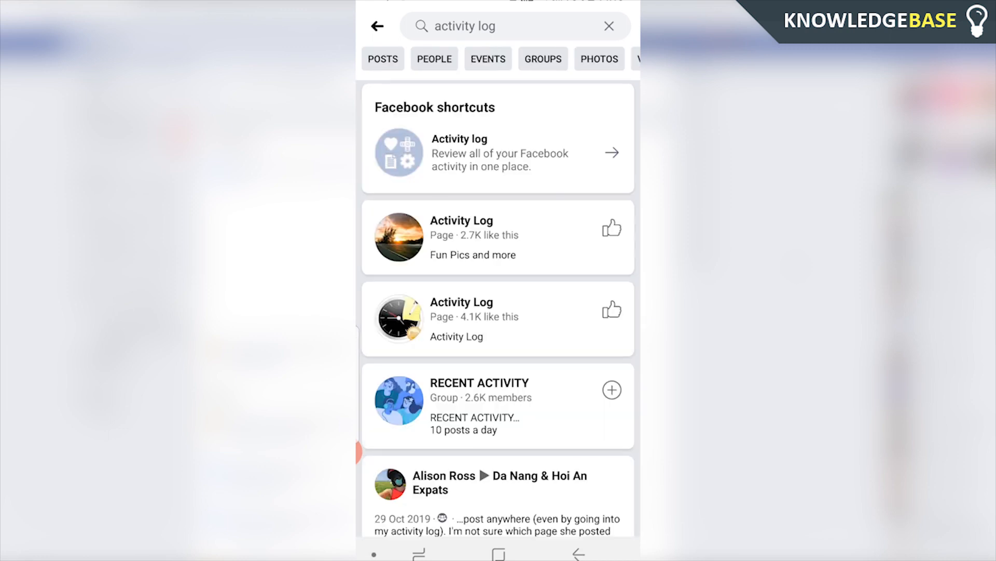
pyautogui.click(499, 152)
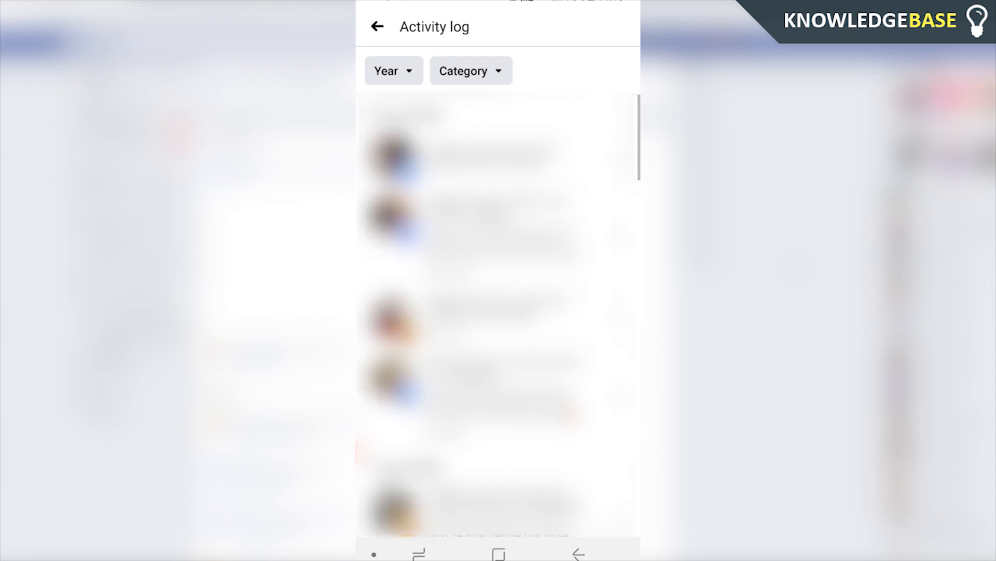
# Choose Likes and Reactions from the Category dropdown in the mobile Activity log
pyautogui.click(470, 70)
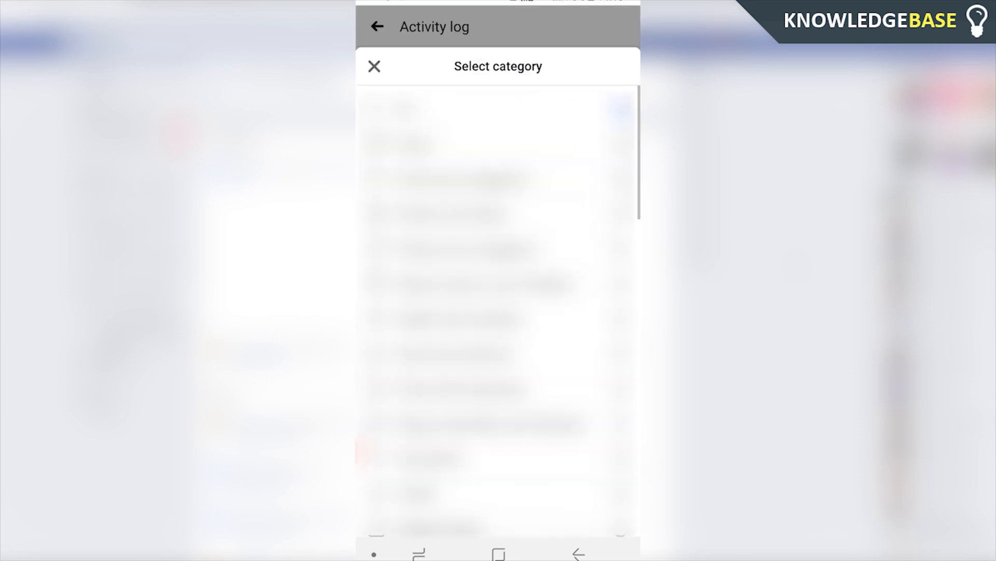
pyautogui.click(374, 66)
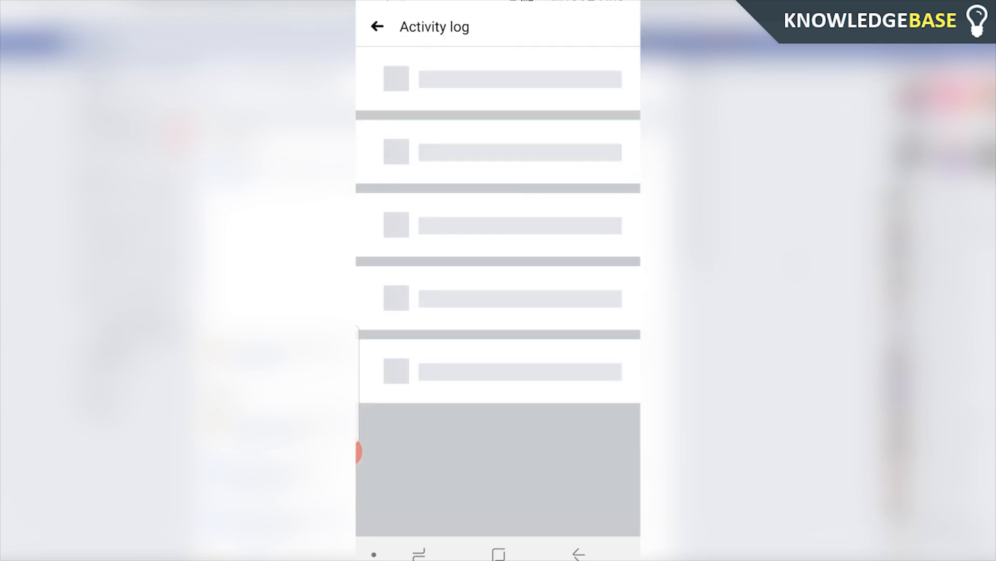